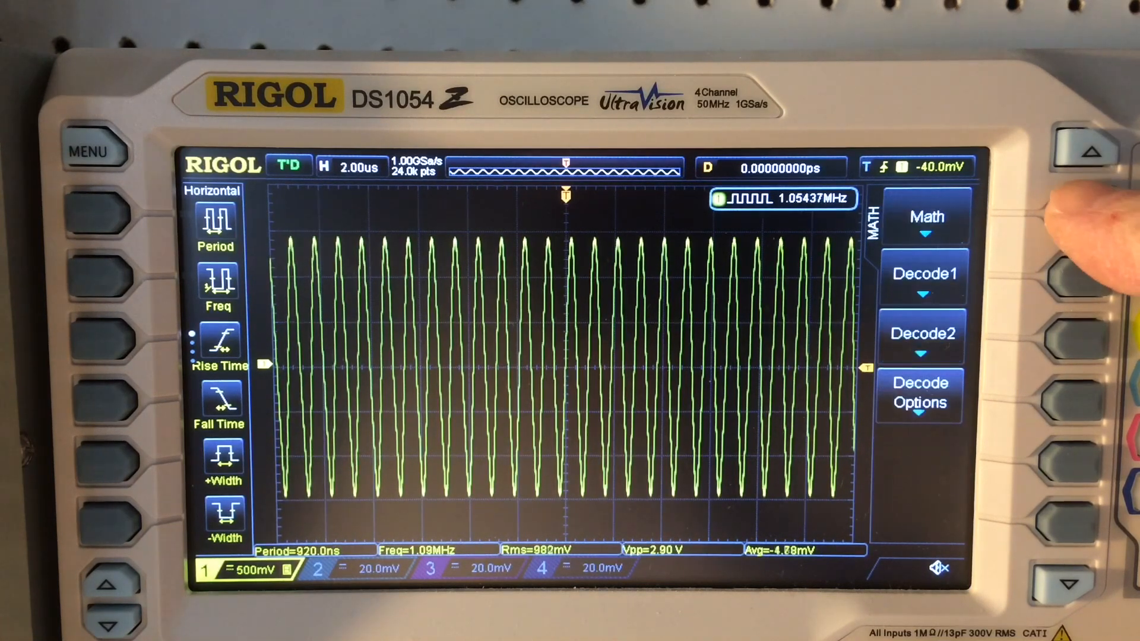
- Bring up the cursor Mode list over the channel 1 FFT spectrum
click(927, 216)
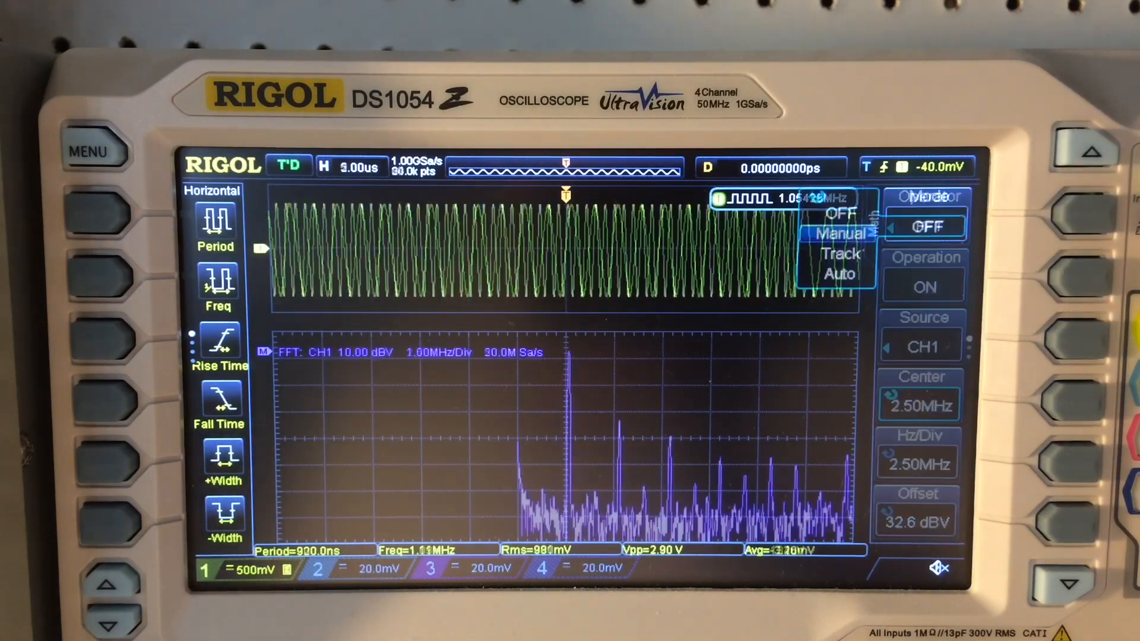
- Use Manual cursors on MATH to read peaks at 3.820MHz and 1.480MHz, -24.40 dBV apart
click(836, 234)
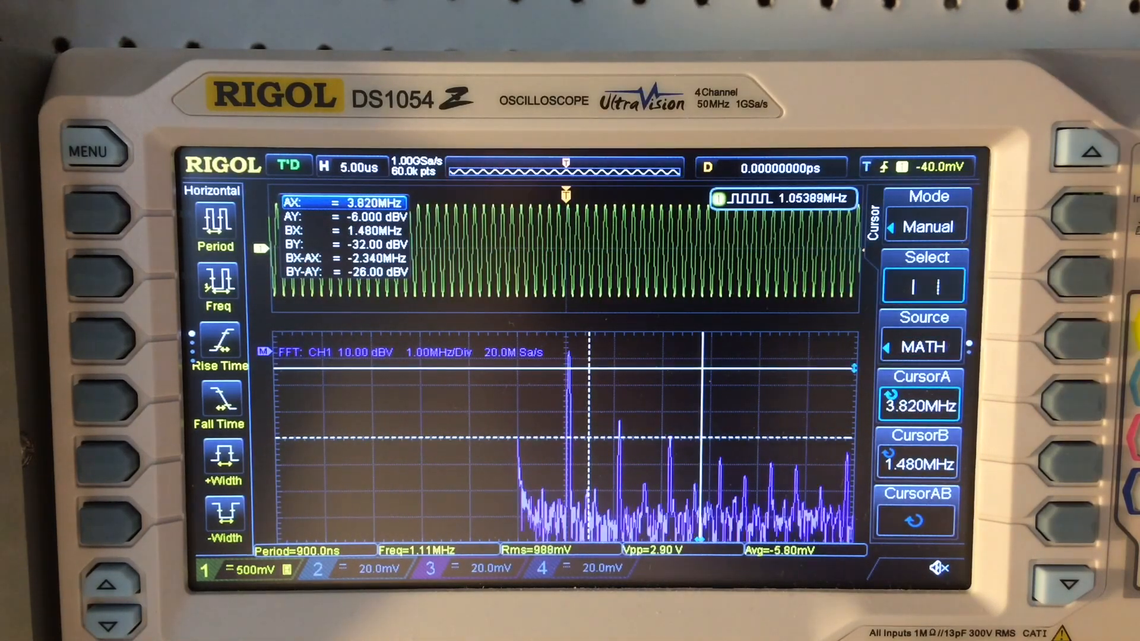
click(925, 283)
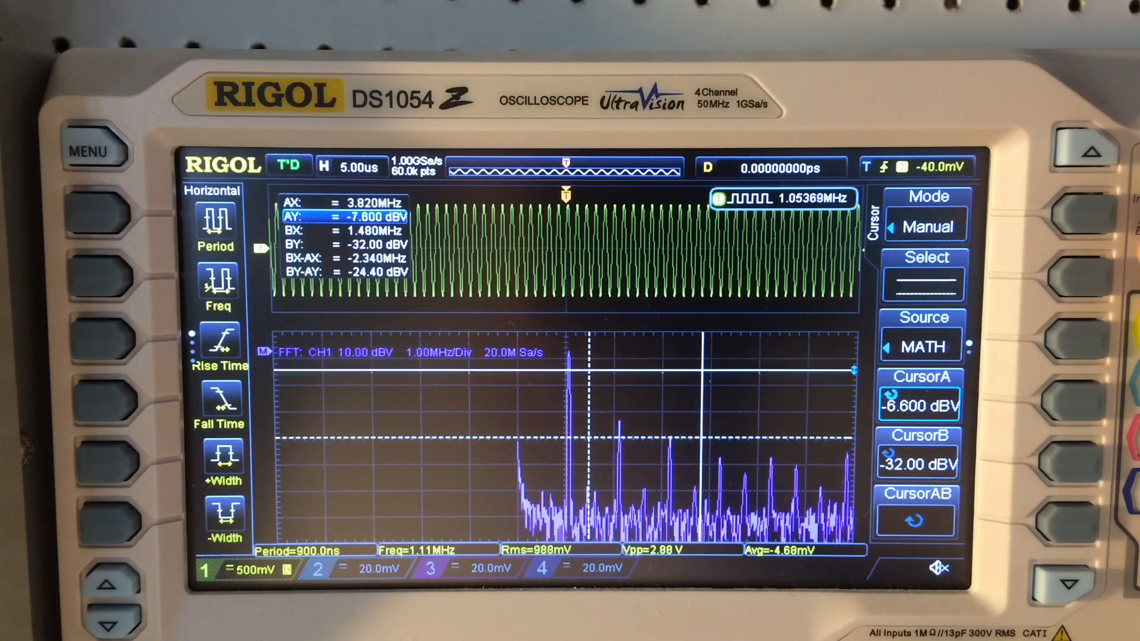